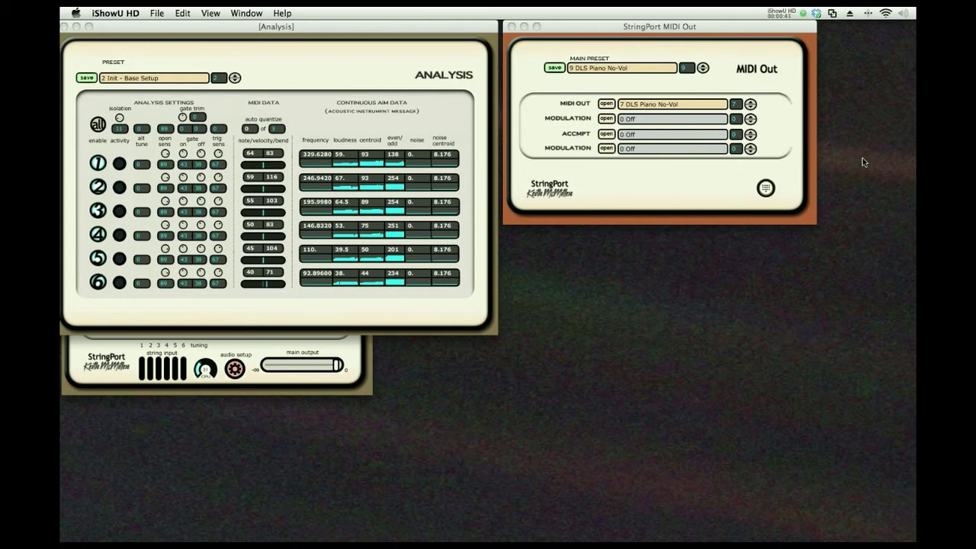
Bring the StringPort MIDI Out window to the front of the analysis panel.
left_click(658, 26)
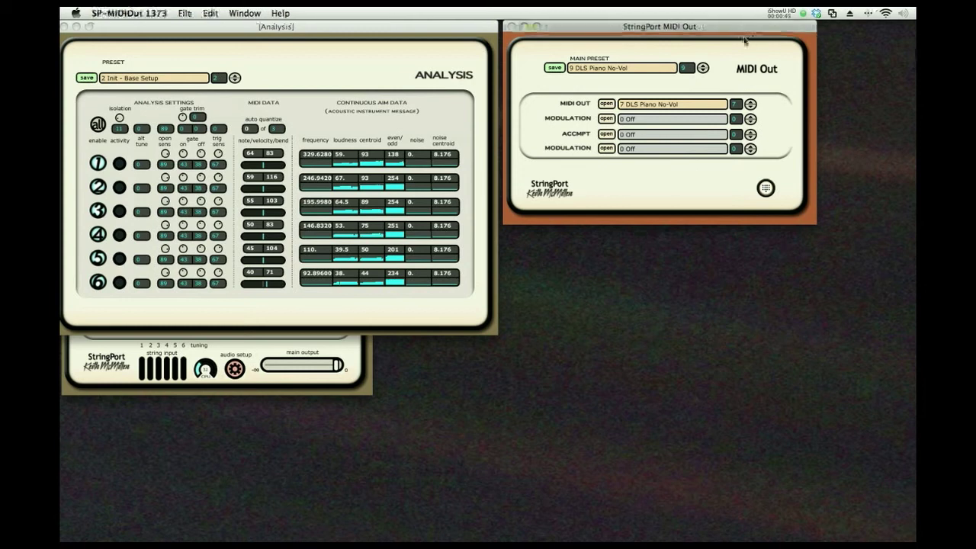
Expand the MIDI Out window to show per-string transpose, channel, program and device settings.
left_click_drag(662, 26, 662, 46)
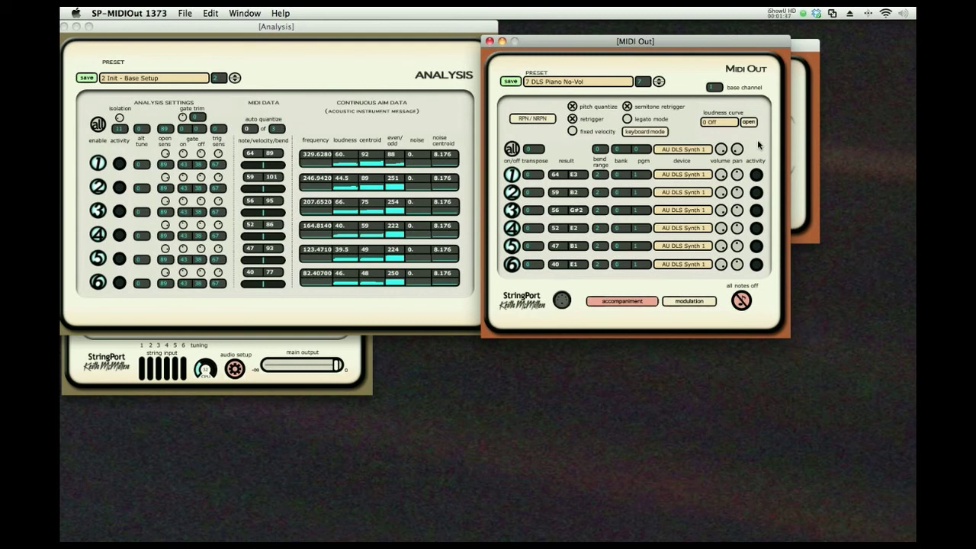
mouse_move(592, 73)
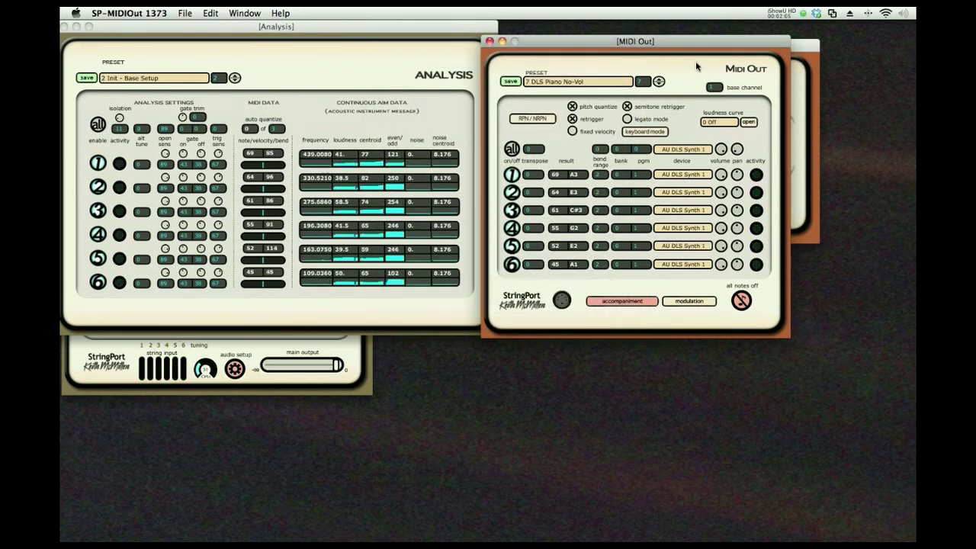
Step the main output preset from the DLS piano to the next DLS preset.
left_click(576, 83)
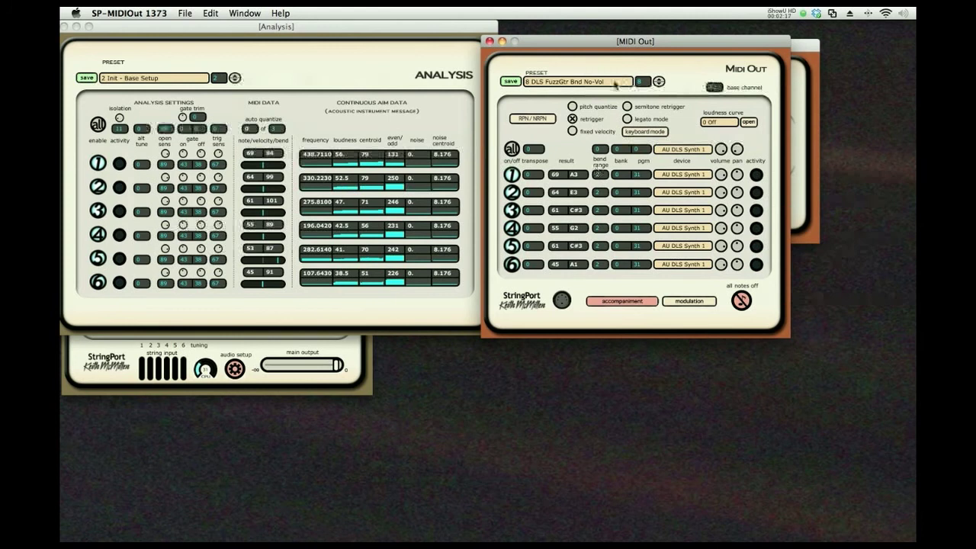
Load the '10 Hardware Out Piano' preset as the main MIDI output.
left_click(576, 82)
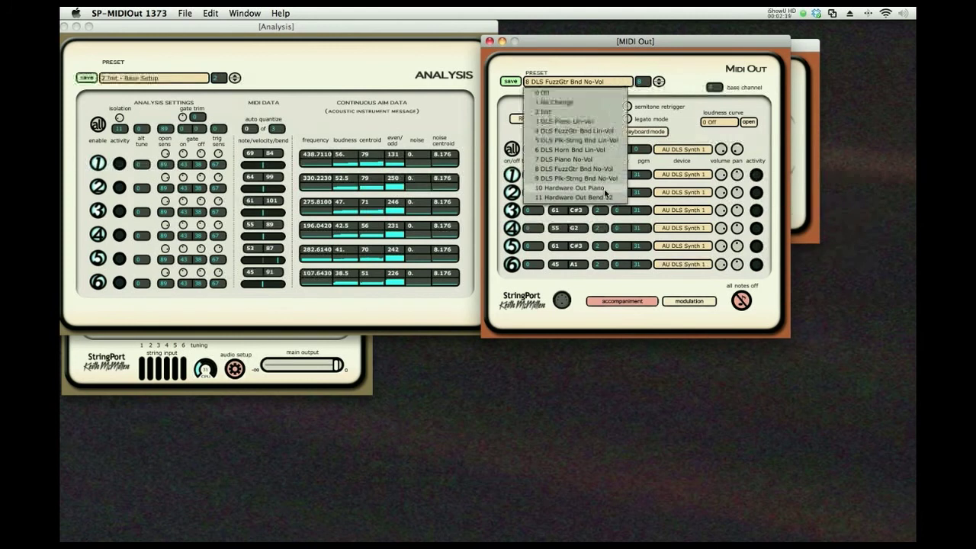
left_click(573, 189)
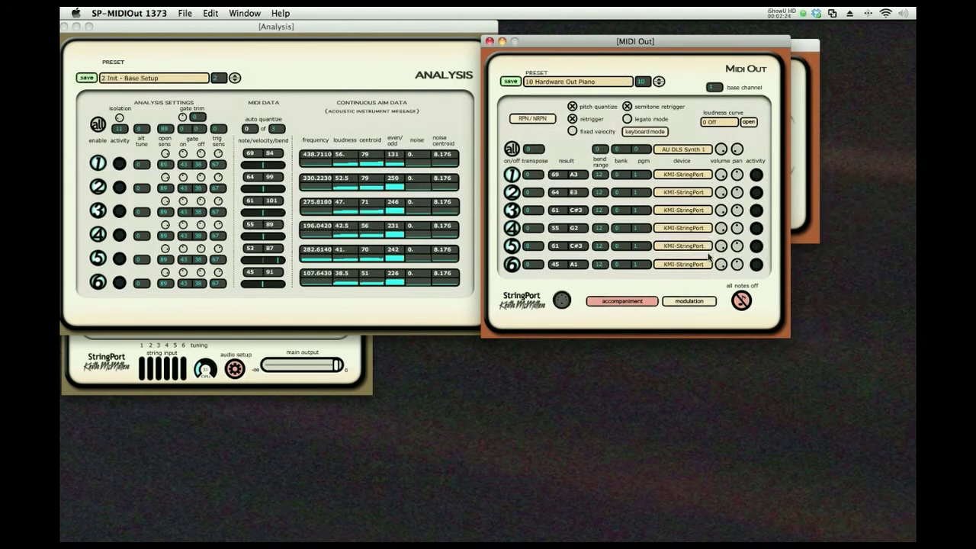
mouse_move(676, 264)
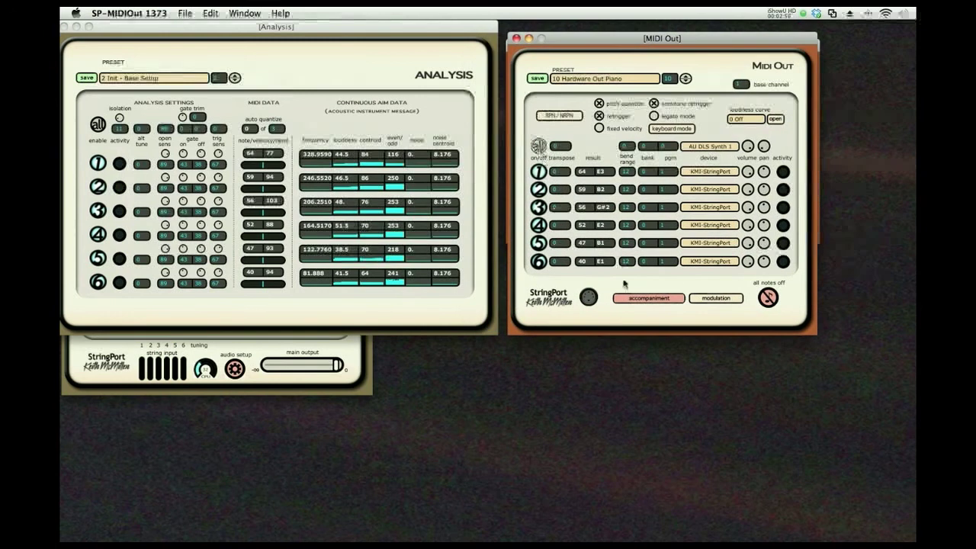
Enable the accompaniment and load the '3 DLS Dbl Bells' accompaniment preset.
left_click(648, 297)
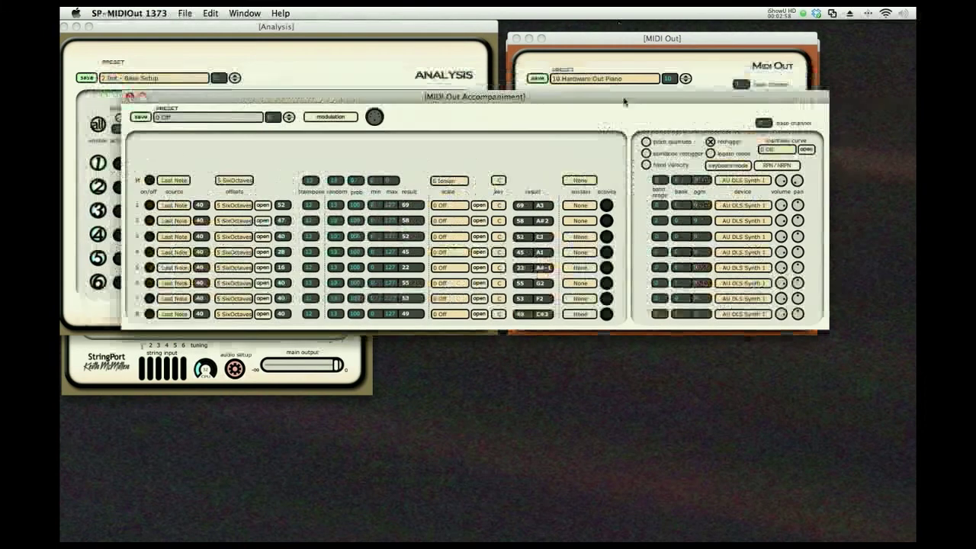
left_click(229, 106)
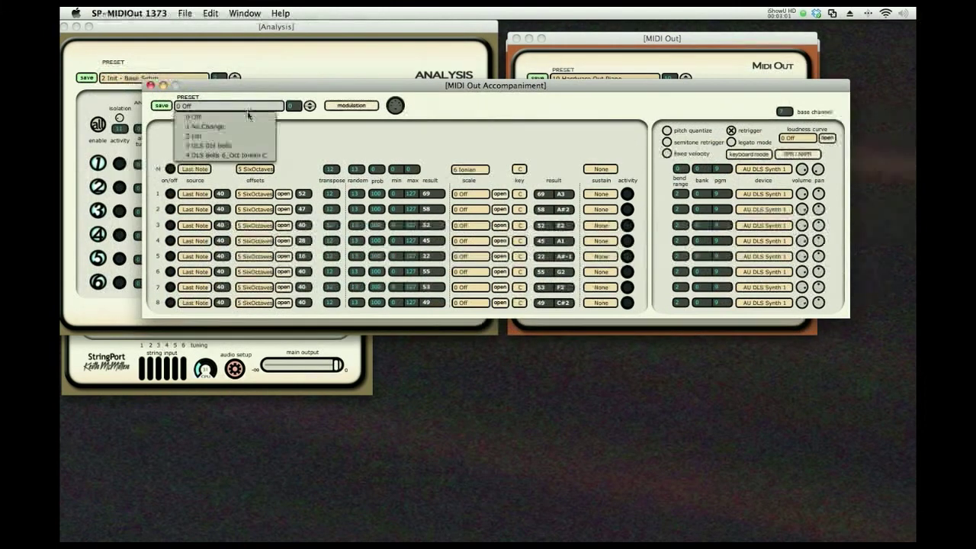
left_click(221, 146)
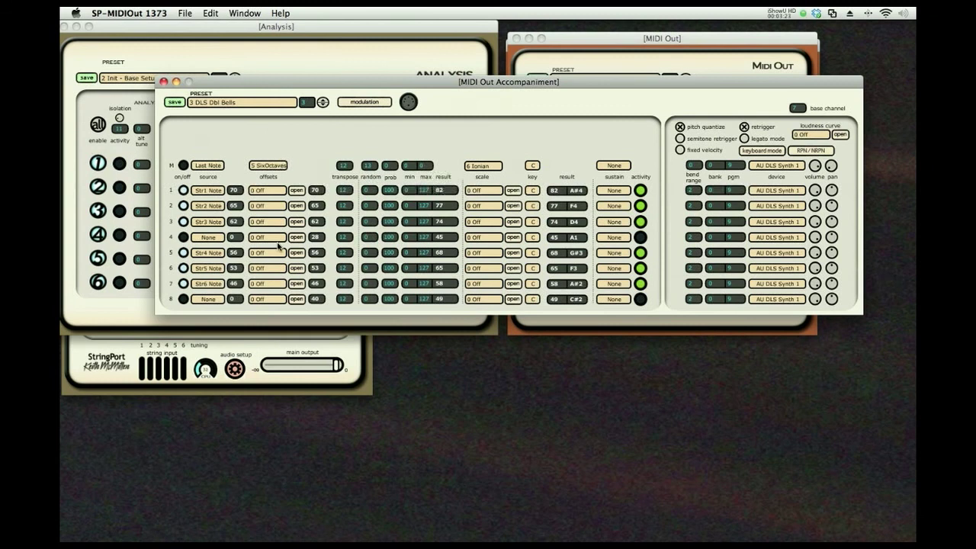
Switch the accompaniment to '4 DLS Bells 6_Oct Ionian C' and bring up its scale choices.
left_click(240, 101)
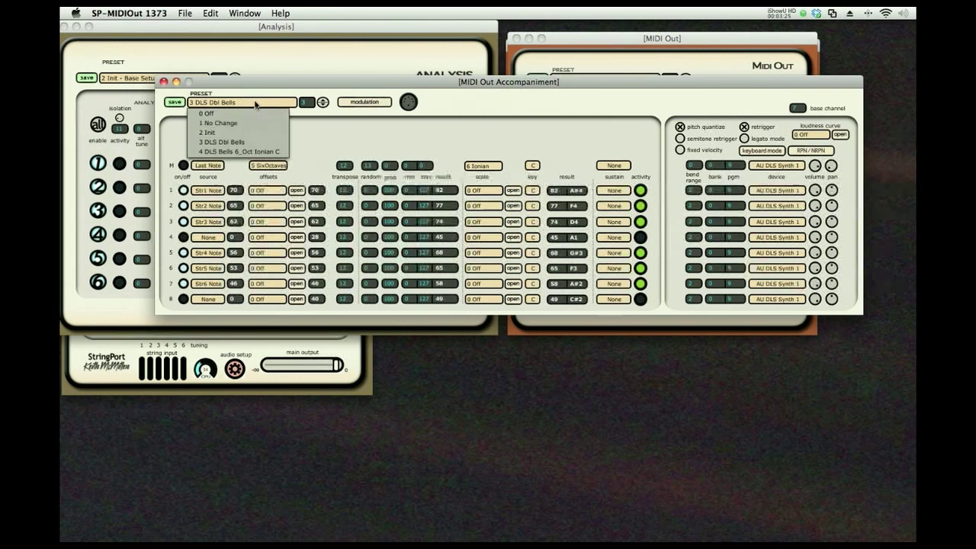
left_click(241, 151)
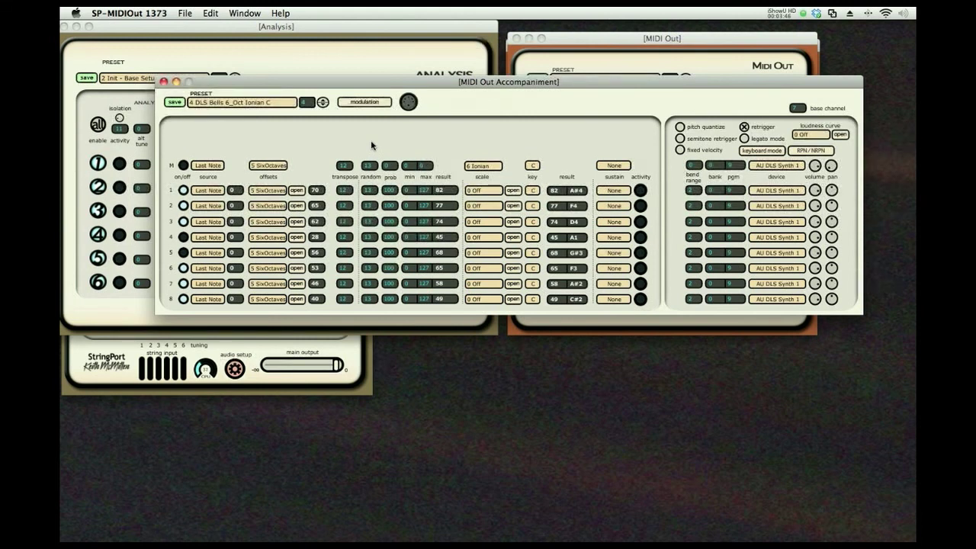
mouse_move(484, 378)
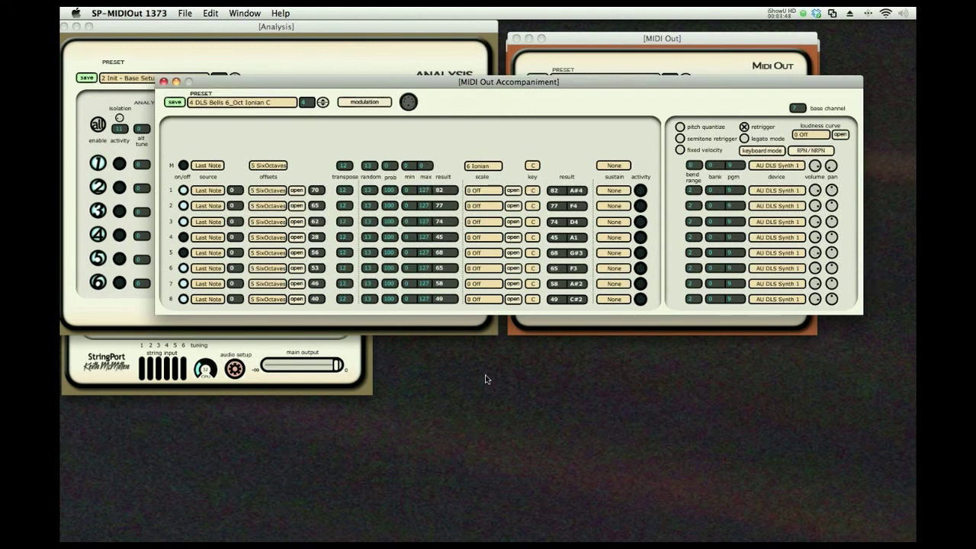
left_click(482, 165)
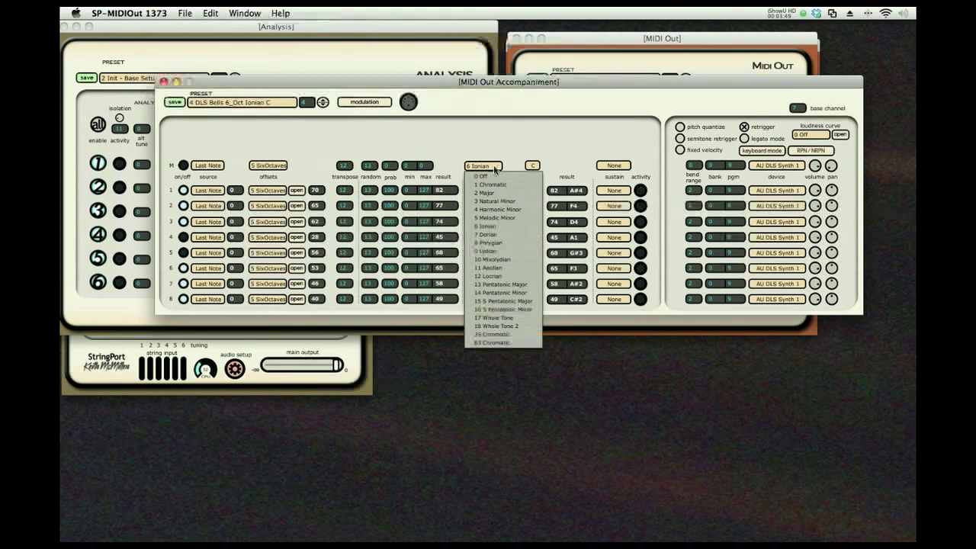